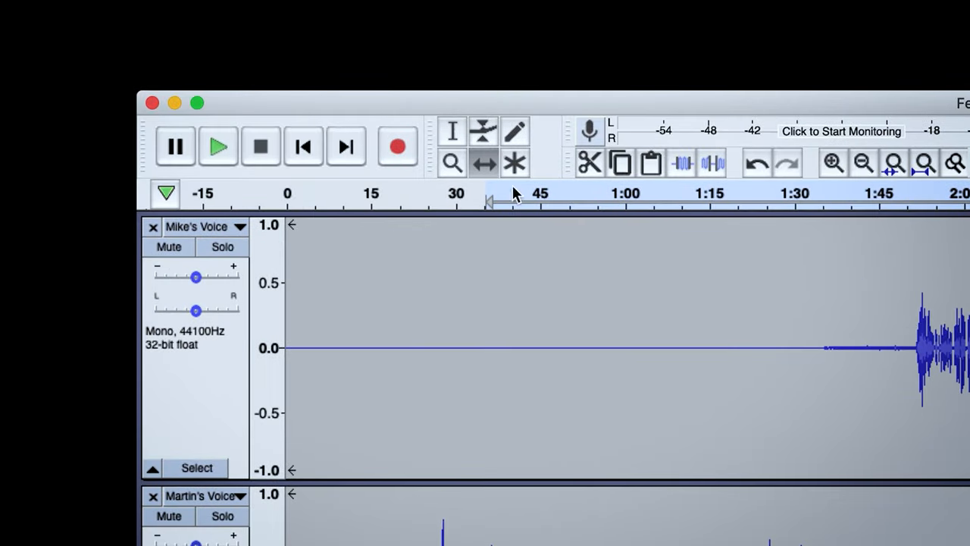
- Scroll down to Martin's Voice track to mark its 1:44–2:20 stretch
{"action": "scroll", "scroll_direction": "down", "scroll_amount": 3}
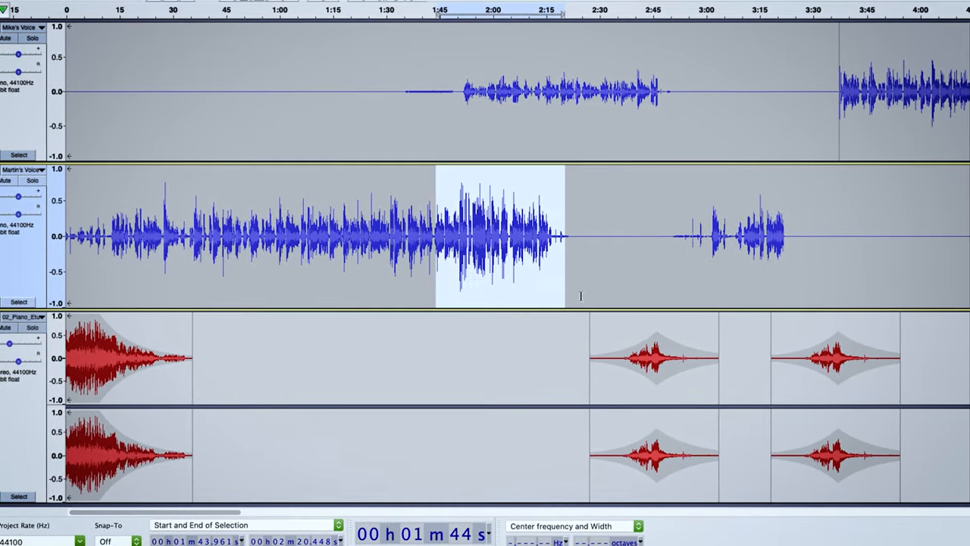
- Zoom in until the 'Sound Effect Swish 01 - copy 2' clip handle is visible
{"action": "left_click", "coordinate": [254, 14]}
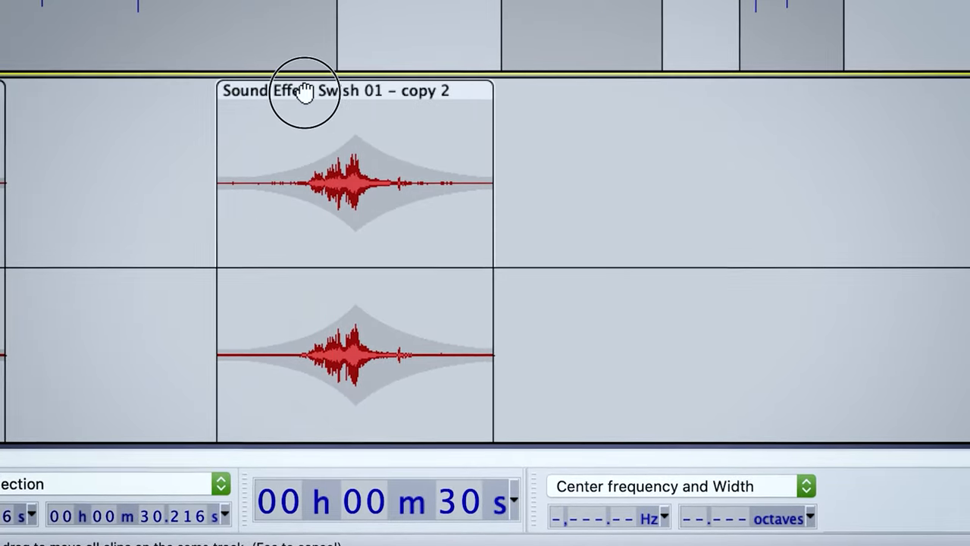
- Slide the swish clip beneath Martin's Voice clip, overlapping near 2:18
{"action": "left_click_drag", "start_coordinate": [303, 91], "coordinate": [670, 106]}
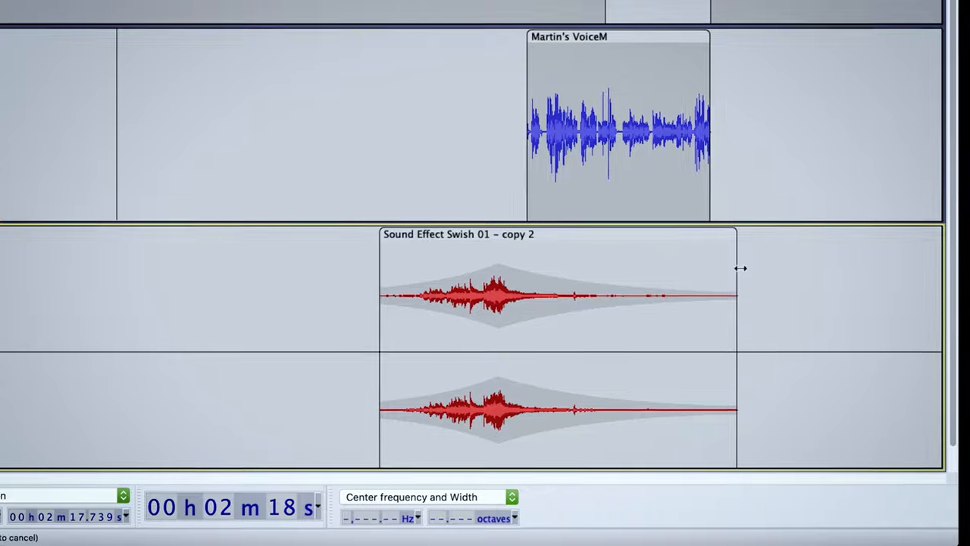
- Trim the end off 'Sound Effect Swish 01 - copy 2' by dragging its right edge left
{"action": "left_click_drag", "start_coordinate": [734, 269], "coordinate": [599, 268]}
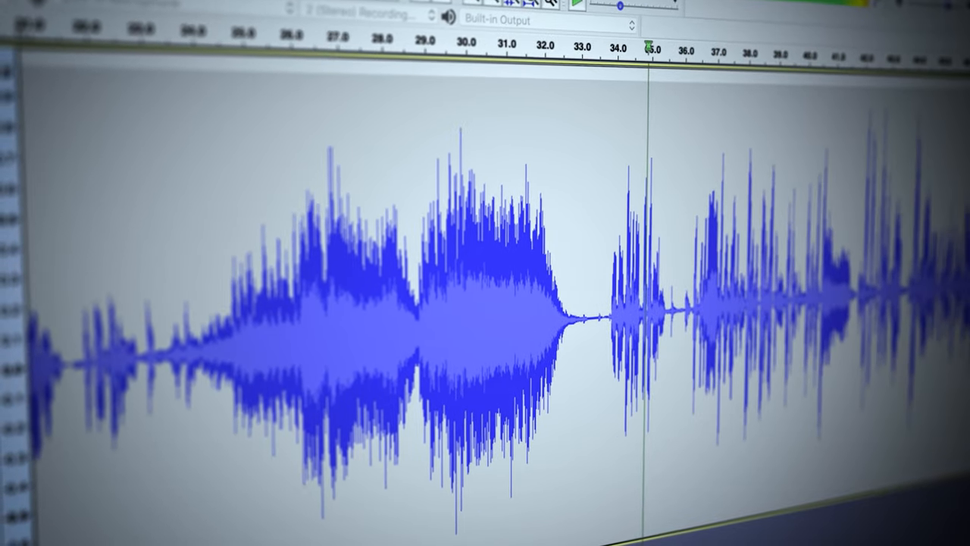
{"action": "scroll", "scroll_direction": "right", "scroll_amount": 3}
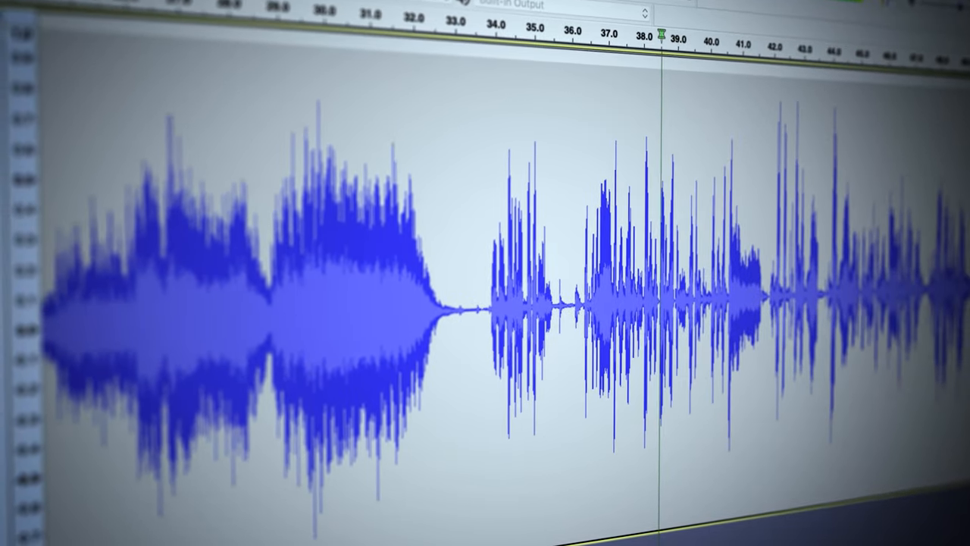